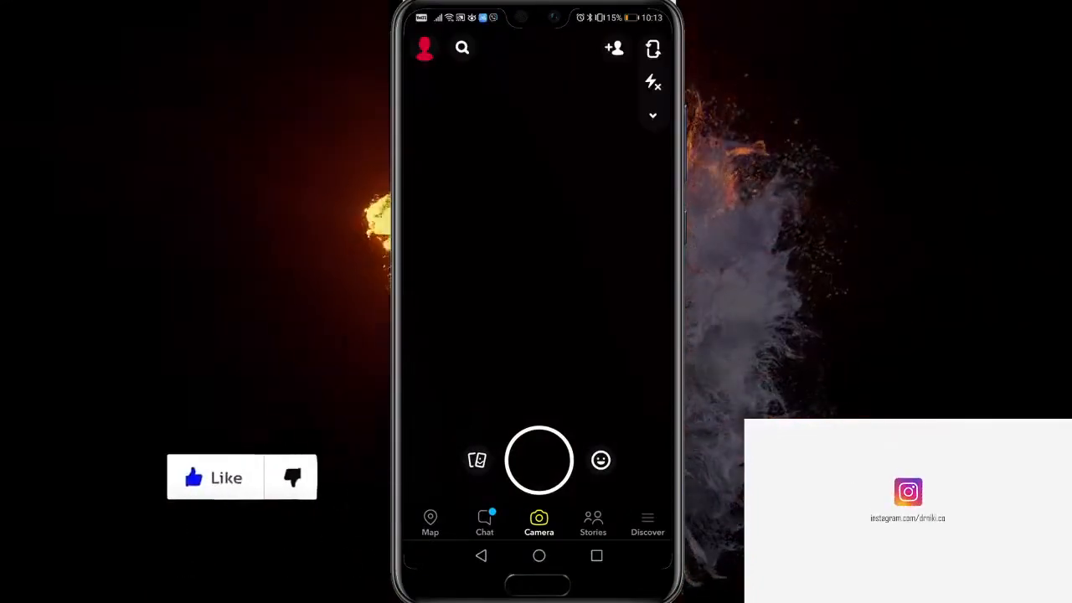
Step: Open Snapchat search from the camera screen
click(461, 48)
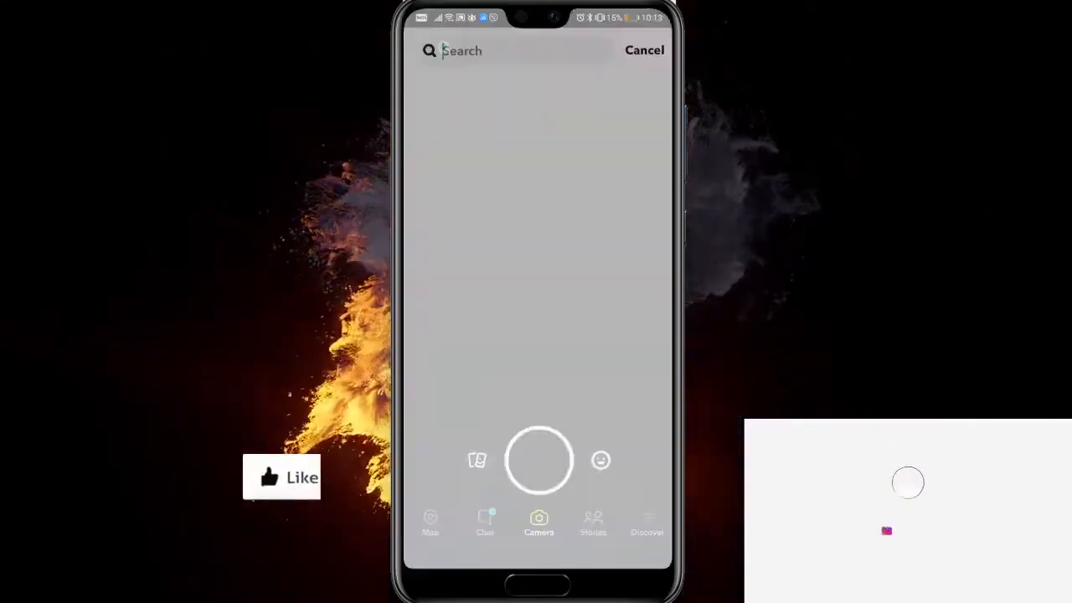
Step: Apply the Real Shrek lens by objectspace from the recent lenses
click(510, 50)
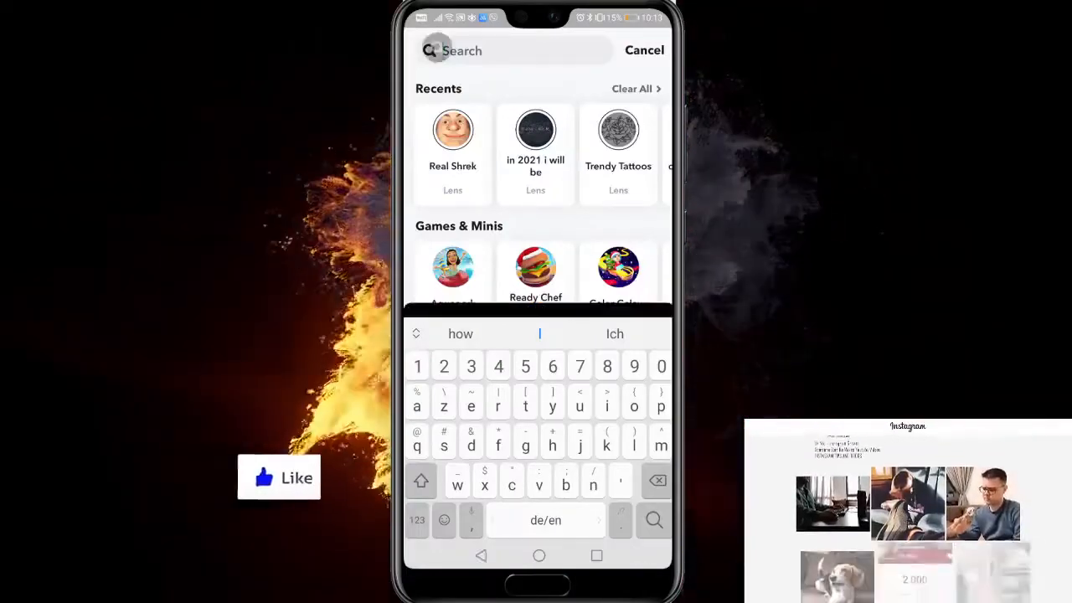
click(452, 130)
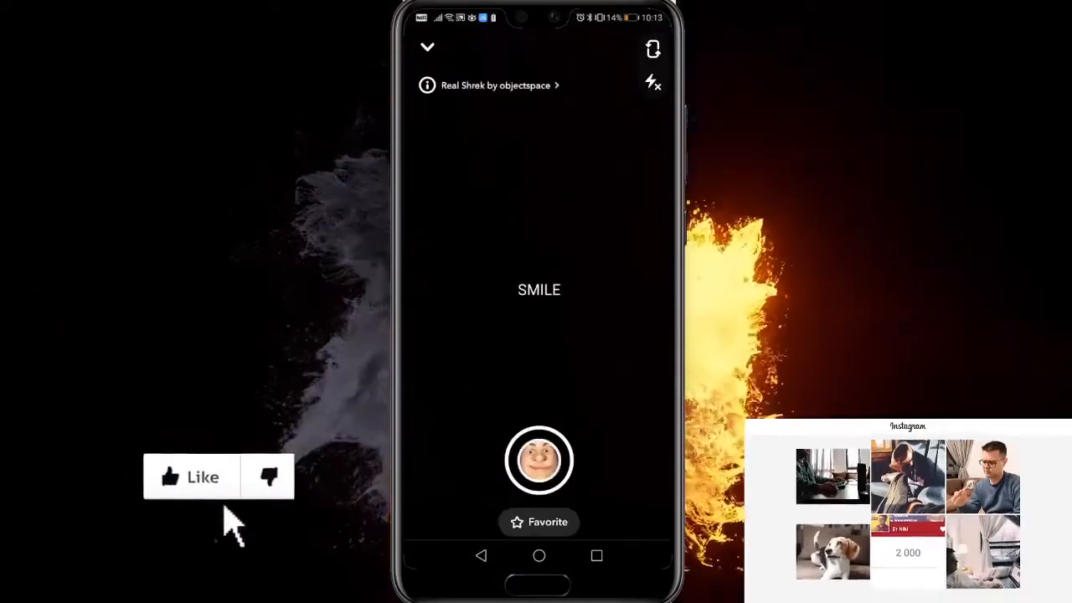
click(190, 477)
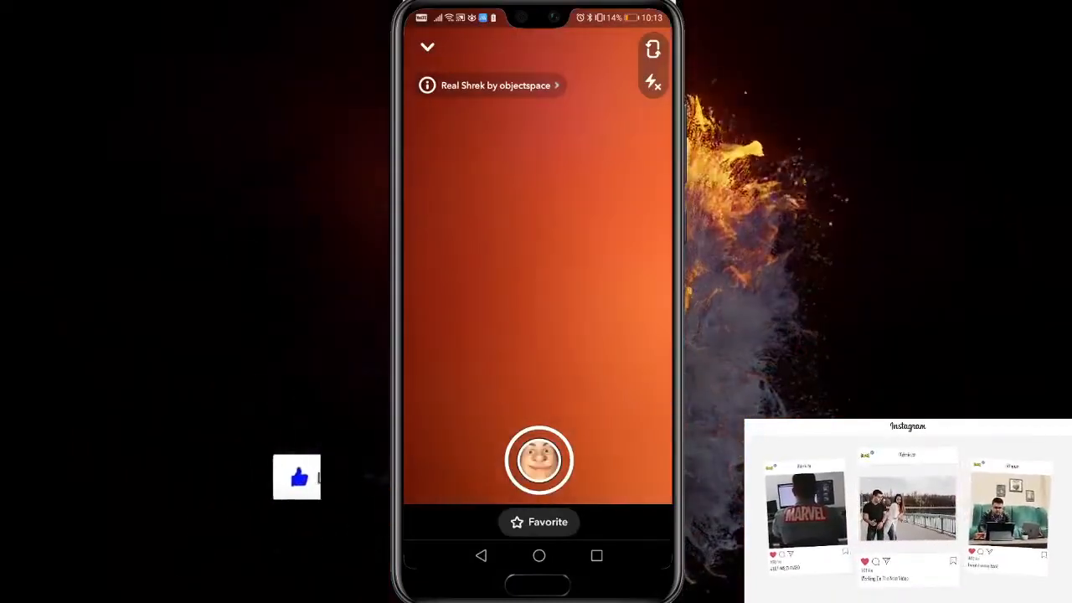